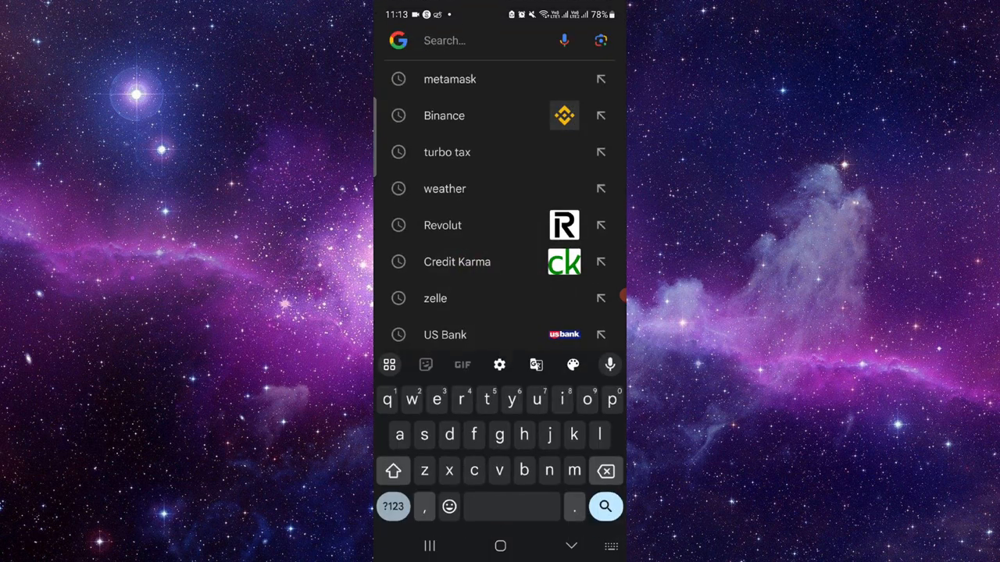
Rerun the recent 'metamask' Google search to list the official MetaMask site first.
{"action": "left_click", "coordinate": [450, 79]}
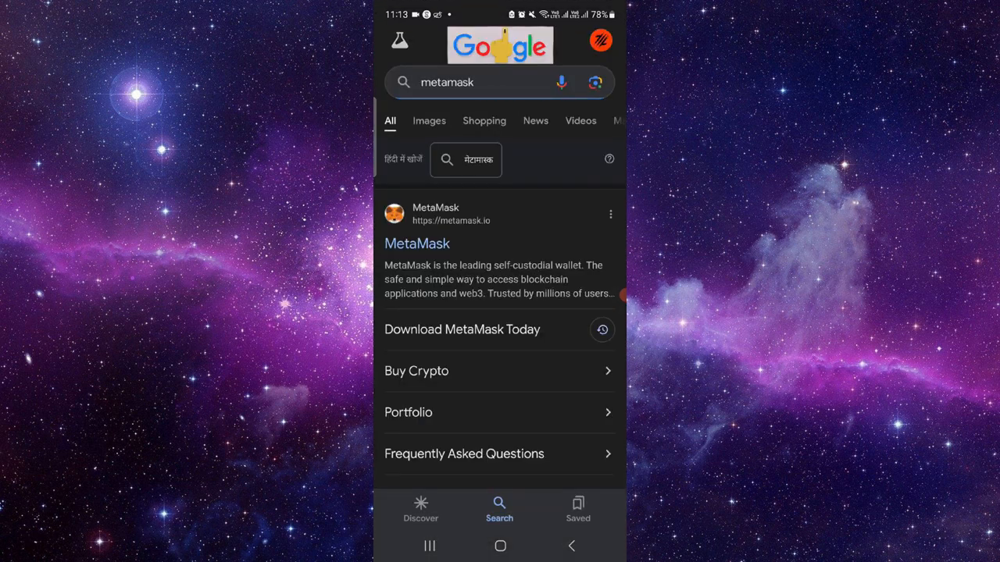
Open the official MetaMask result, scroll down through the page, and return to the home screen.
{"action": "left_click", "coordinate": [417, 243]}
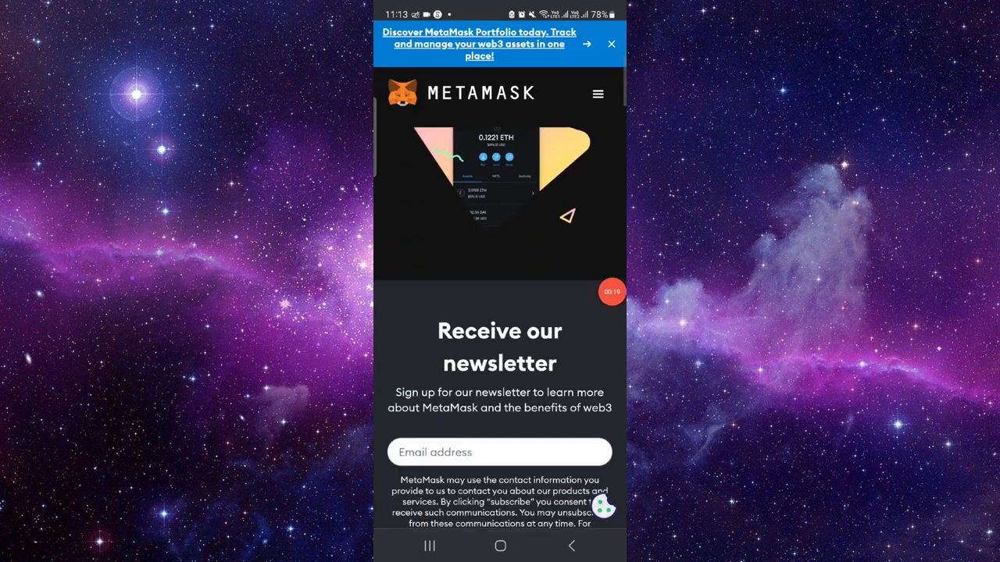
{"action": "scroll", "scroll_direction": "down", "scroll_amount": 3}
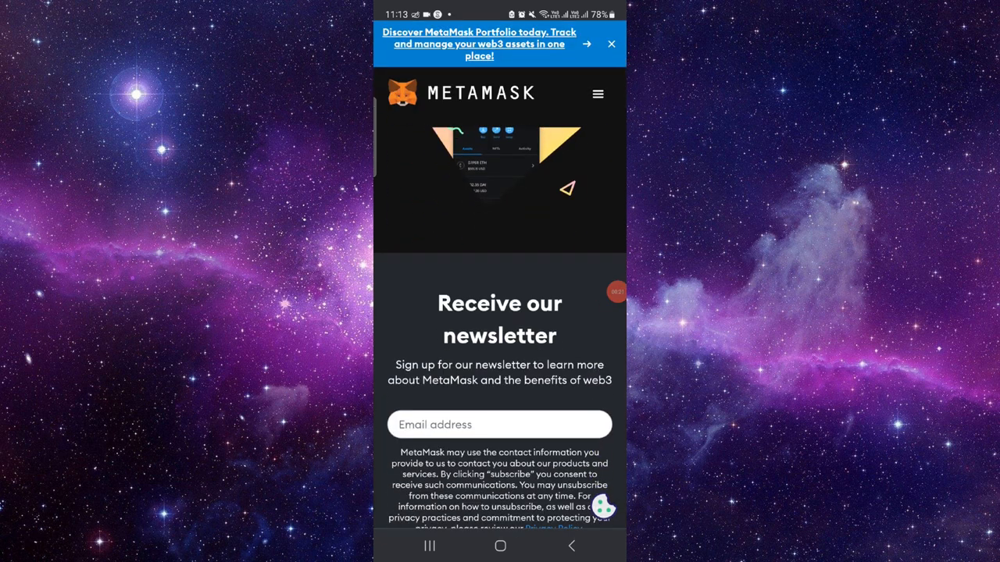
{"action": "scroll", "scroll_direction": "down", "scroll_amount": 3}
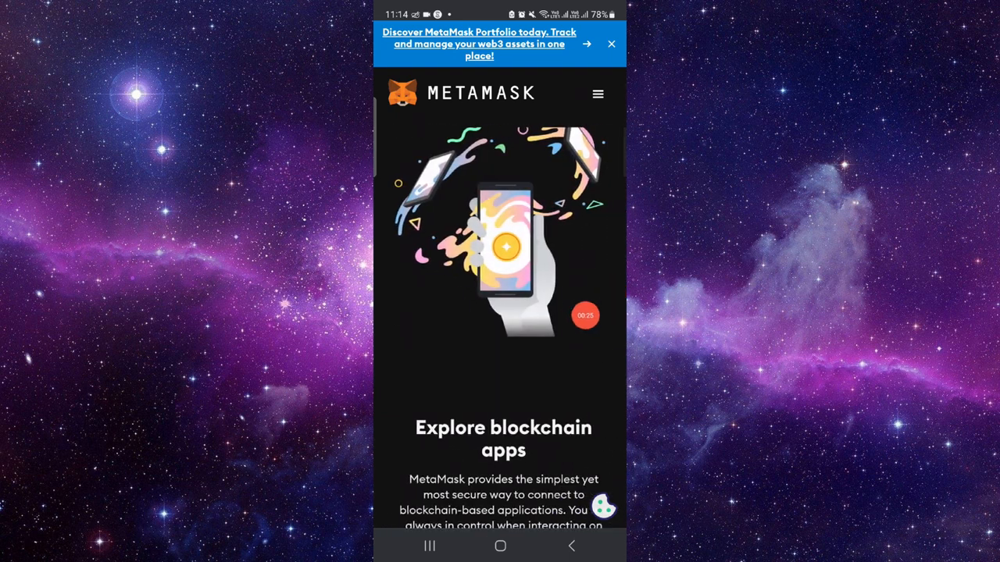
{"action": "scroll", "scroll_direction": "down", "scroll_amount": 3}
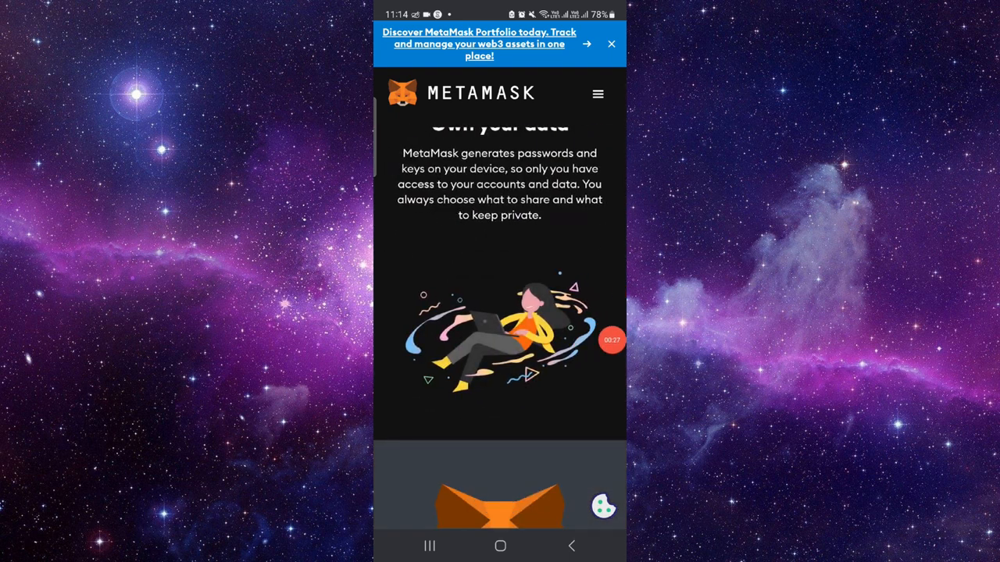
{"action": "left_click", "coordinate": [500, 546]}
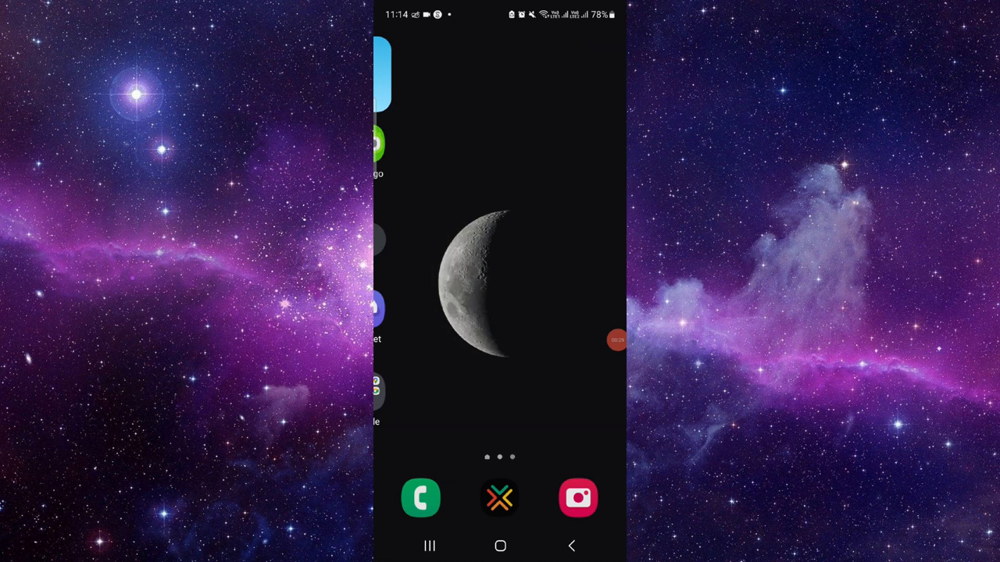